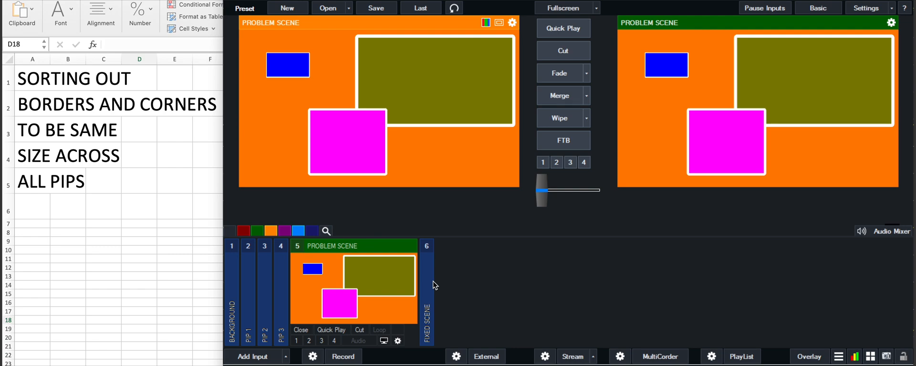
mouse_move(380, 51)
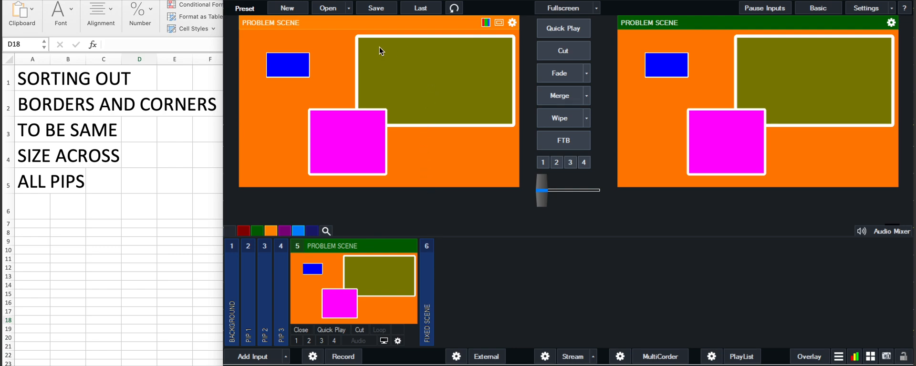
mouse_move(401, 76)
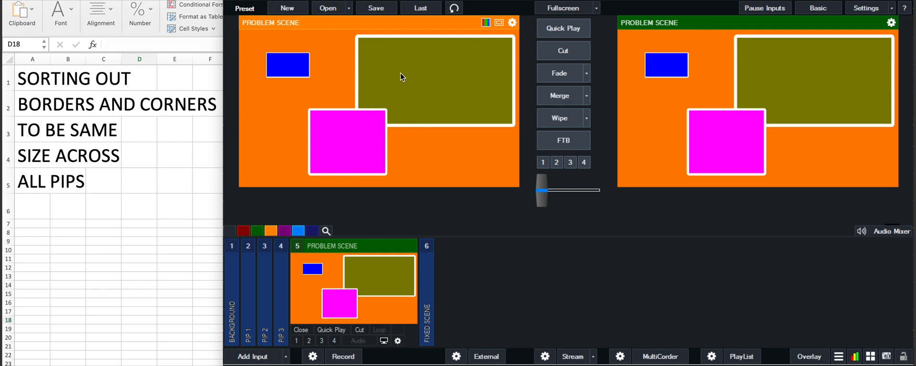
mouse_move(383, 282)
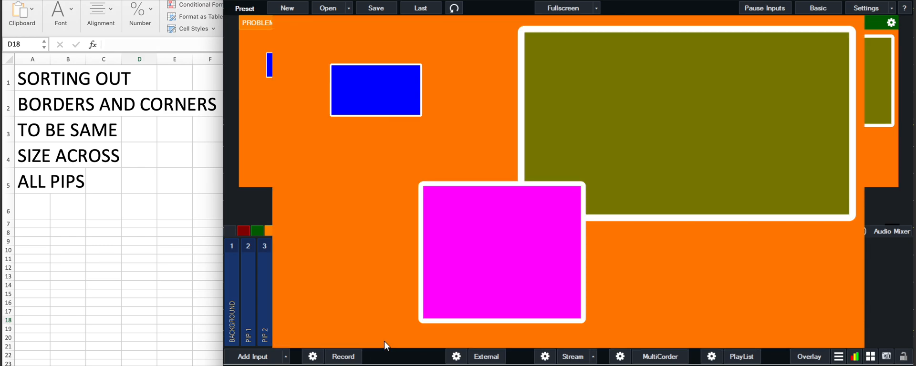
mouse_move(525, 108)
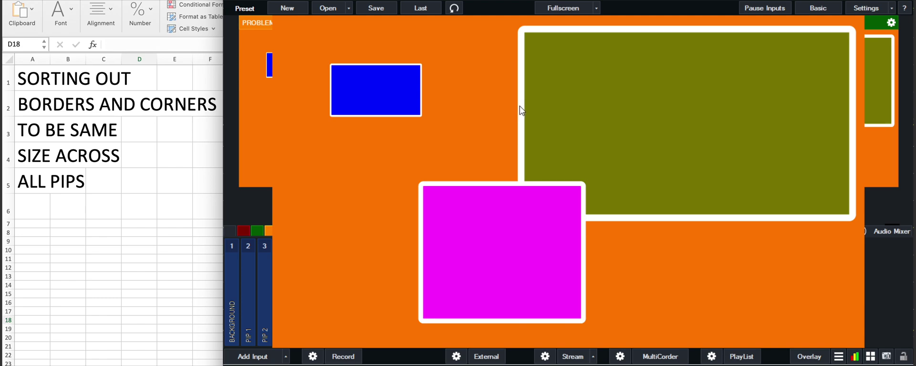
mouse_move(436, 99)
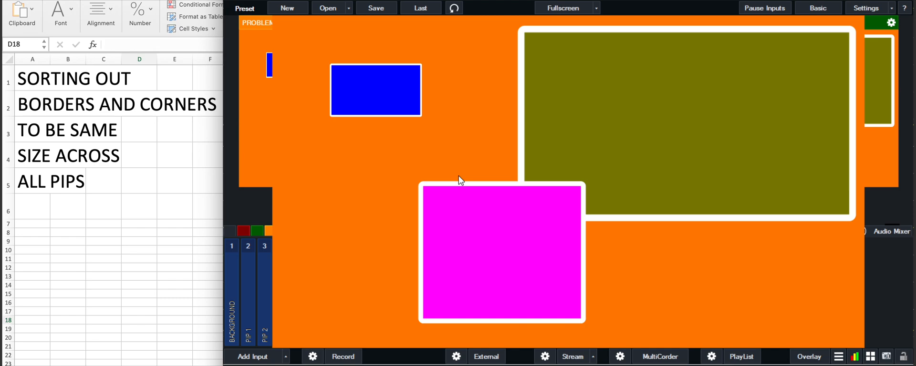
mouse_move(472, 186)
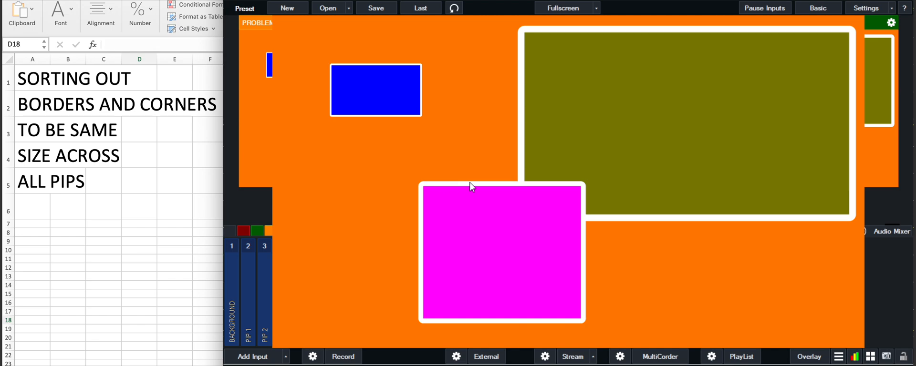
mouse_move(476, 187)
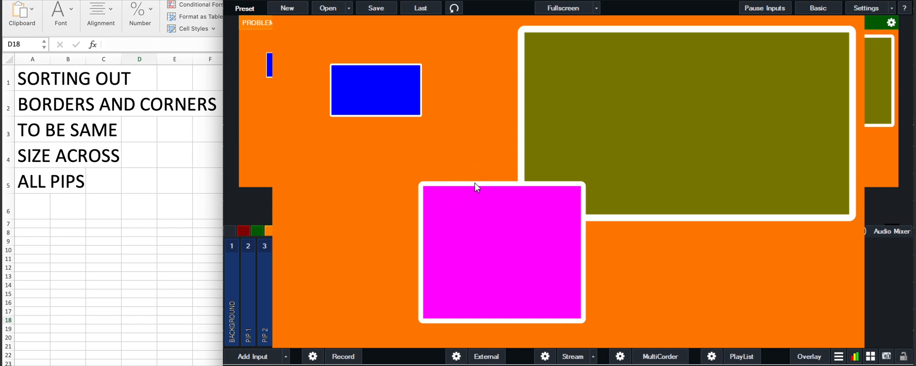
mouse_move(610, 255)
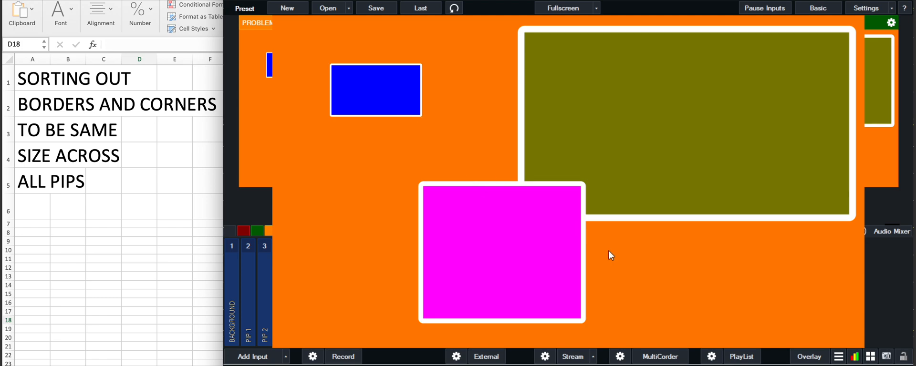
mouse_move(491, 189)
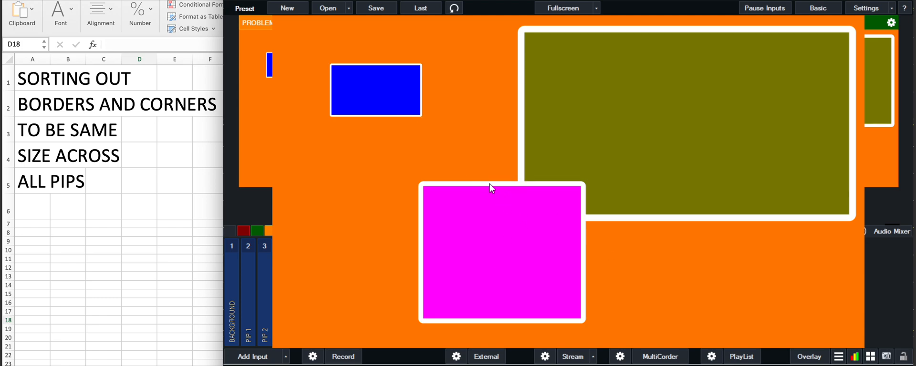
mouse_move(853, 71)
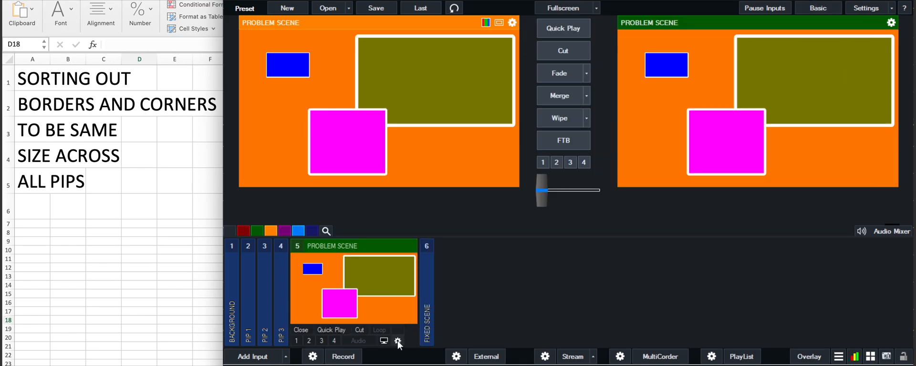
Review the problem scene's layers 3 and 4, each showing border thickness 40 and radius 20
left_click(398, 342)
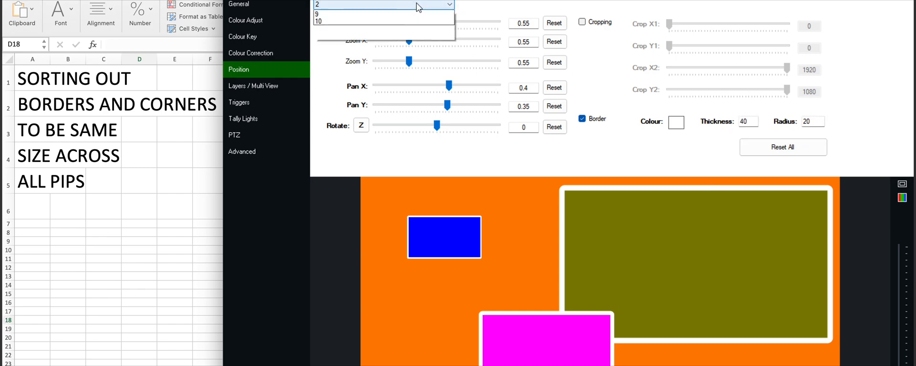
left_click(322, 14)
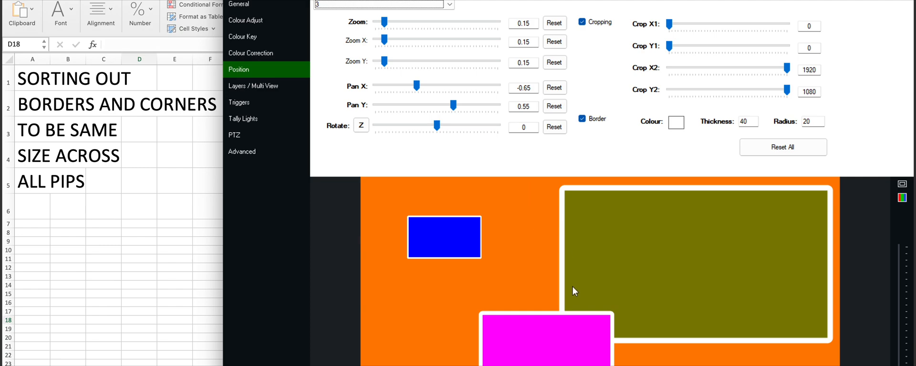
left_click(811, 122)
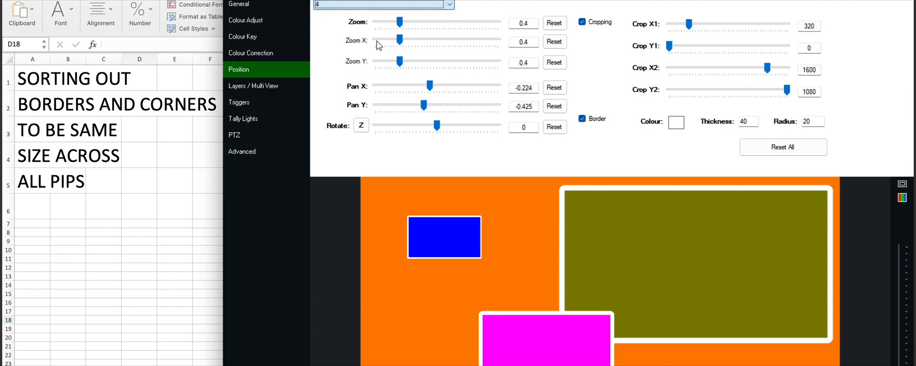
mouse_move(789, 104)
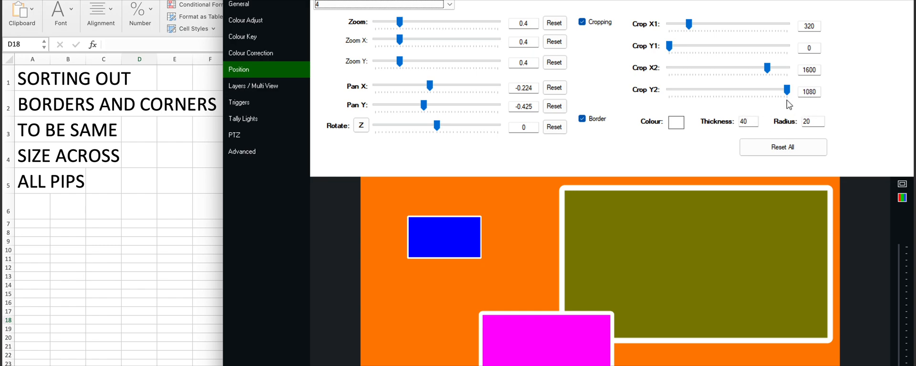
mouse_move(581, 326)
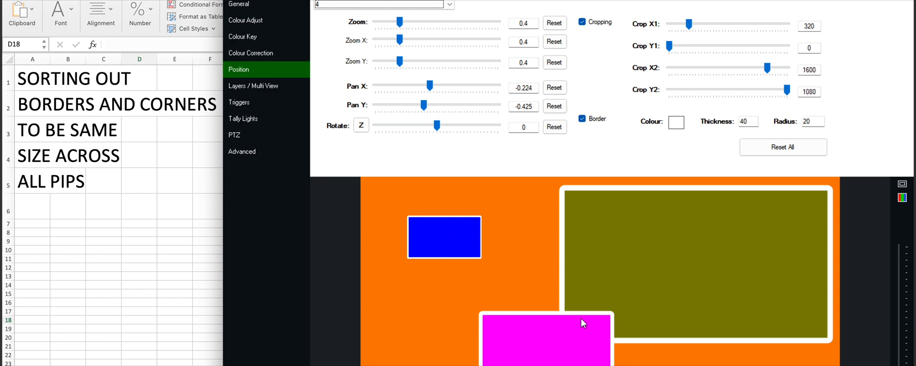
mouse_move(448, 260)
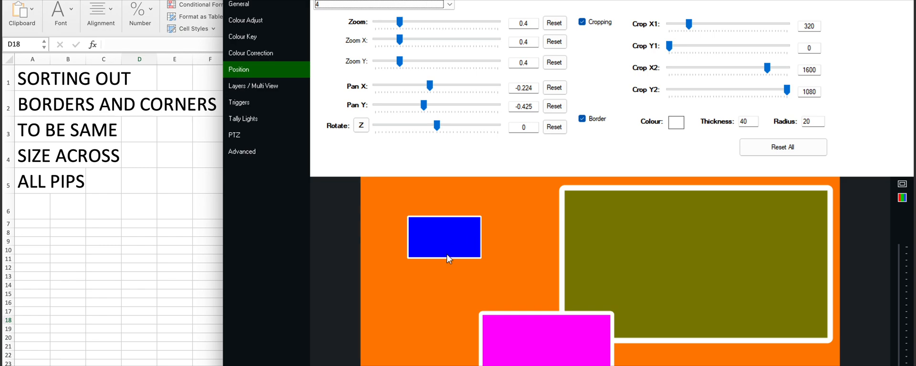
mouse_move(500, 233)
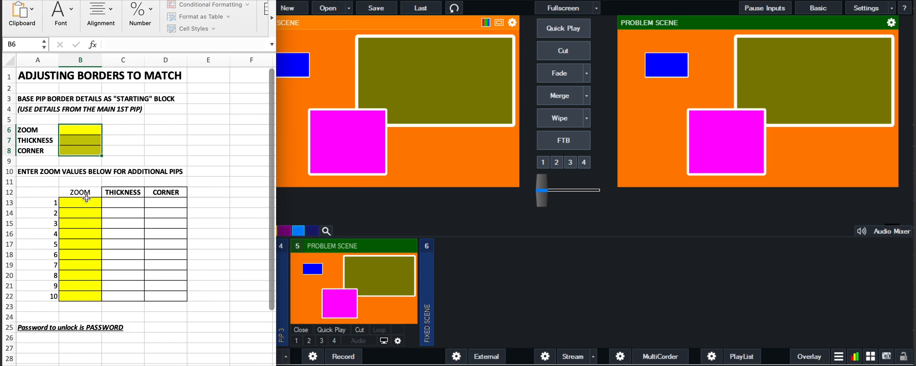
mouse_move(422, 201)
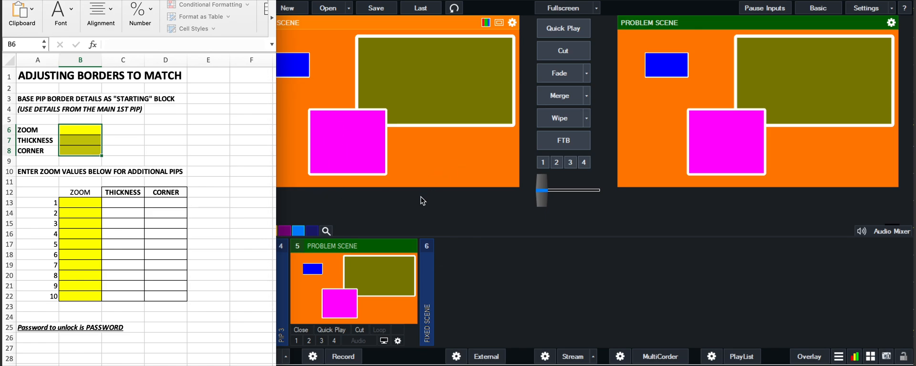
mouse_move(401, 247)
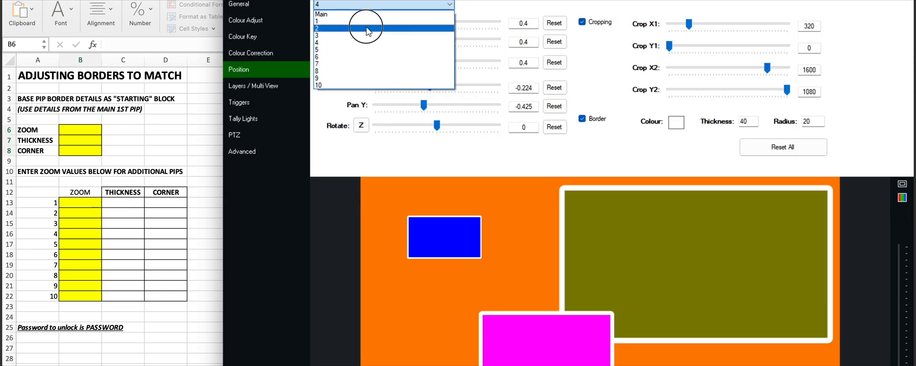
Check layer 2's zoom in vMix and enter the base PIP zoom 0.5 into the calculator
left_click(336, 29)
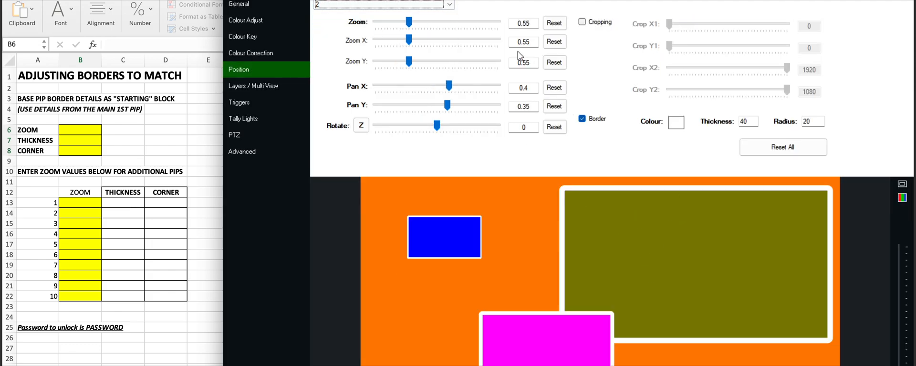
mouse_move(90, 127)
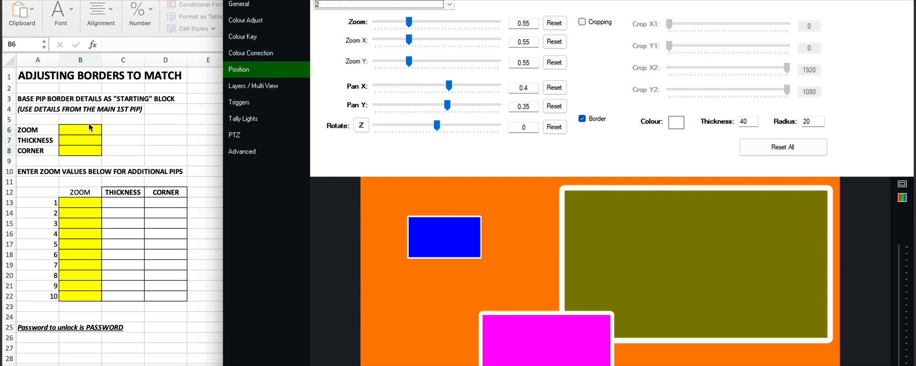
type("0.55")
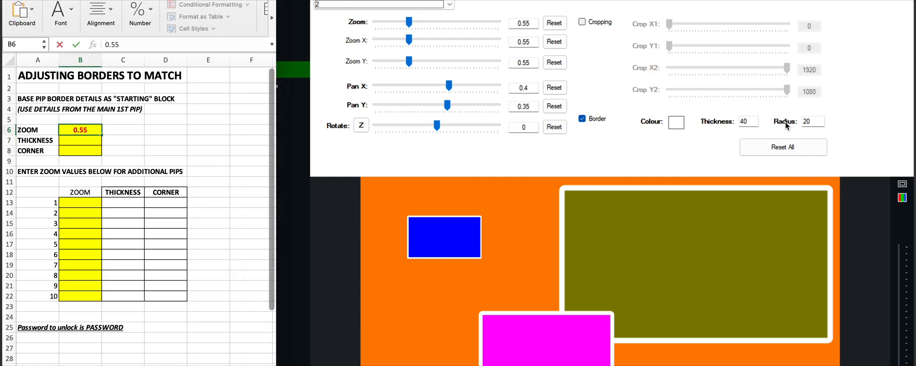
mouse_move(700, 102)
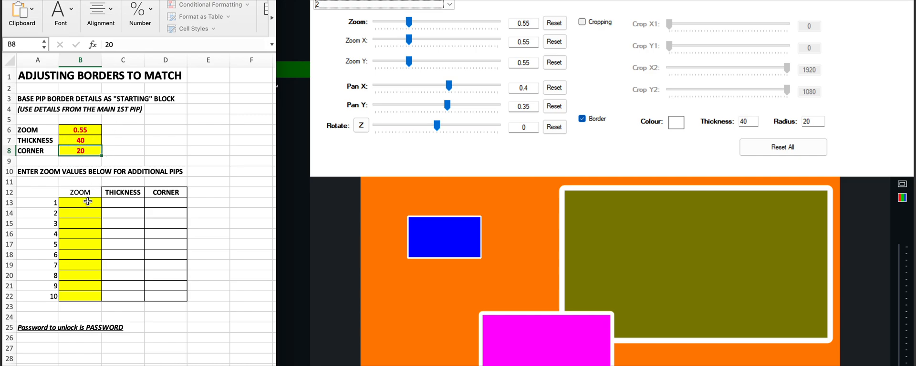
mouse_move(464, 226)
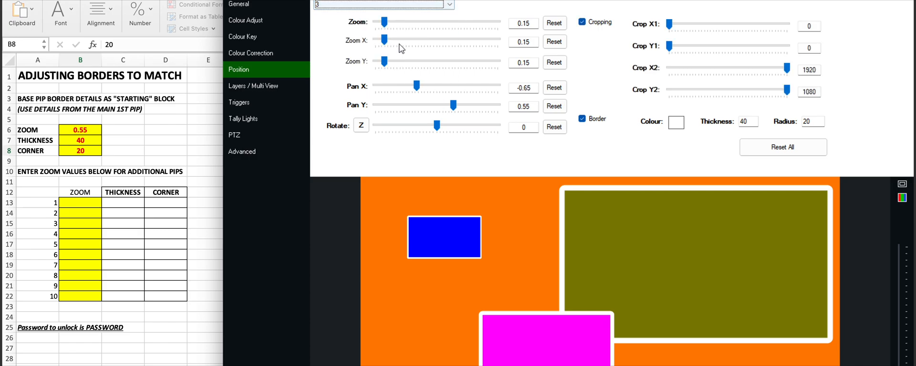
Enter zooms 0.15 and 0.4 for the additional PIPs, giving borders 146.67/73.33 and 55/27.5
left_click(523, 42)
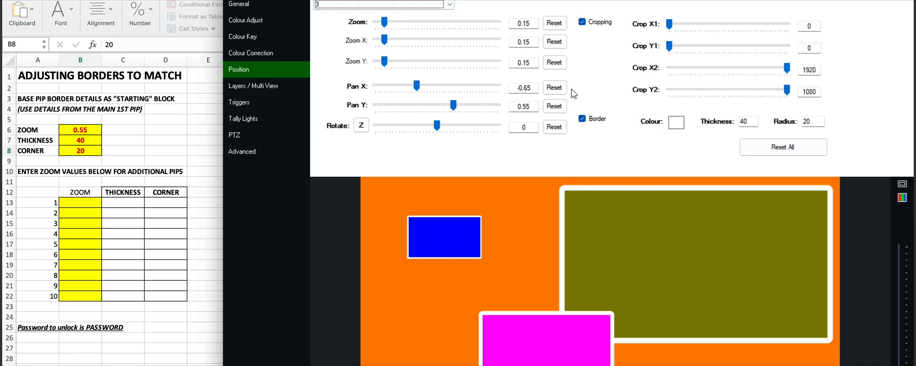
mouse_move(489, 206)
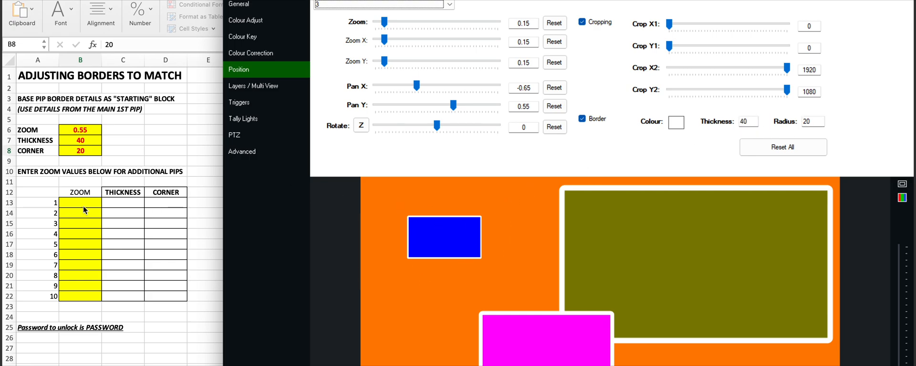
type("0.15")
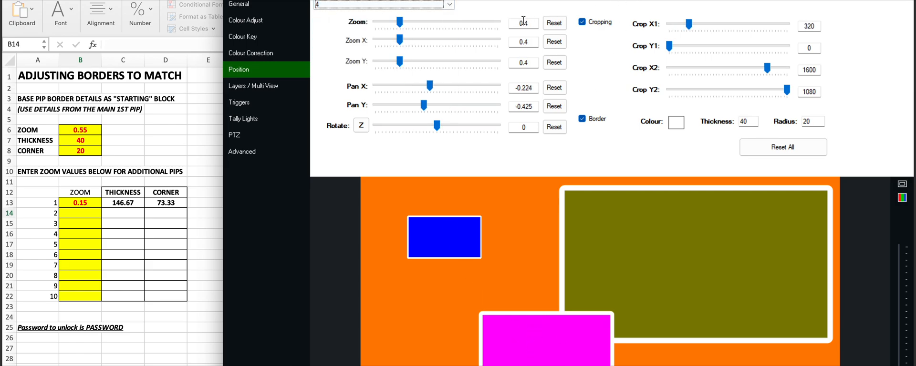
left_click(80, 213)
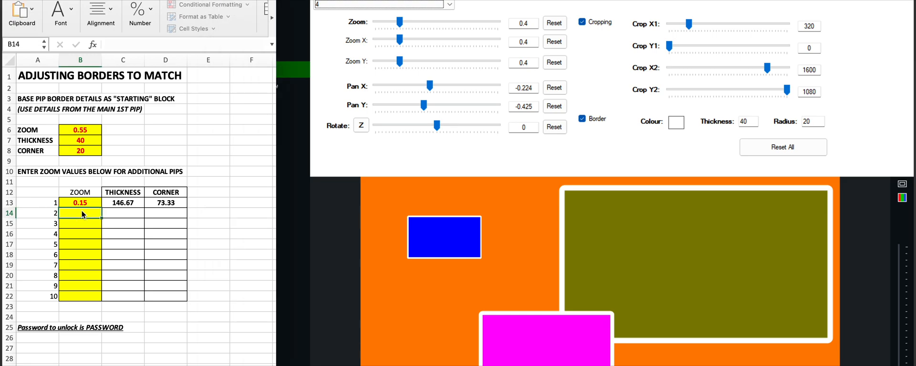
type("0.4")
left_click(813, 121)
type("27")
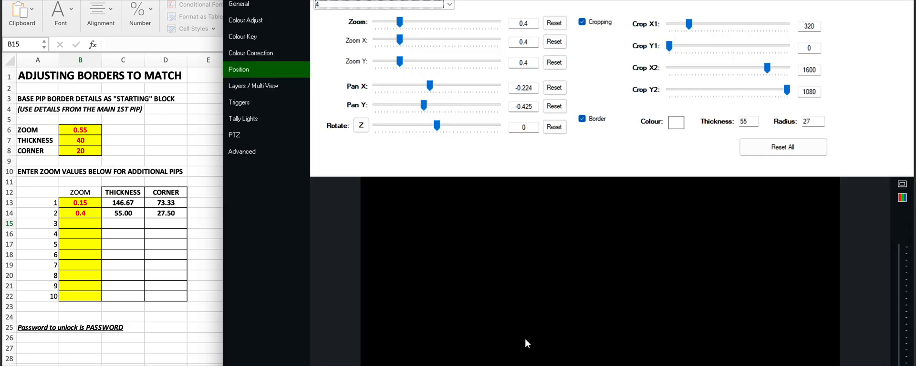
Give the 0.15-zoom PIP border thickness 146 and radius 73, then close its settings
left_click(387, 5)
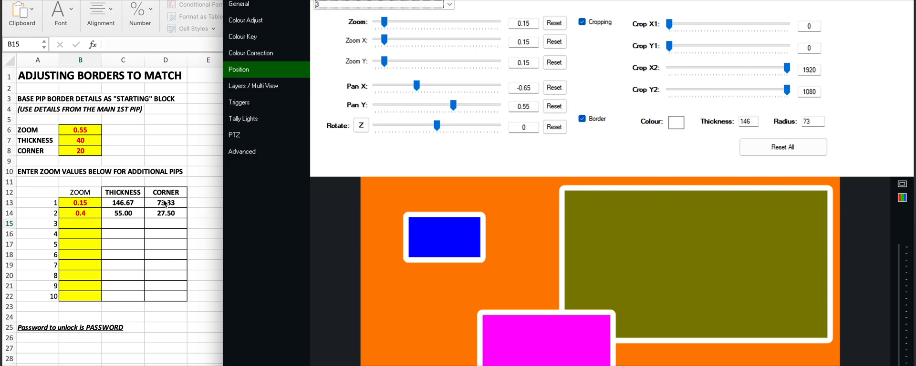
left_click(385, 5)
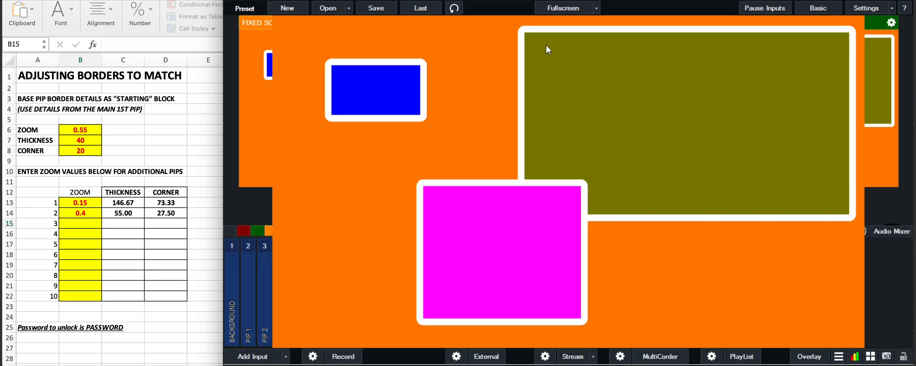
mouse_move(470, 87)
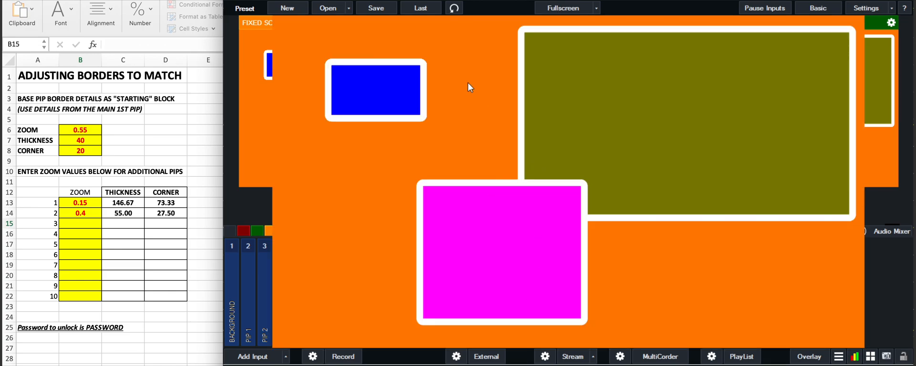
mouse_move(466, 161)
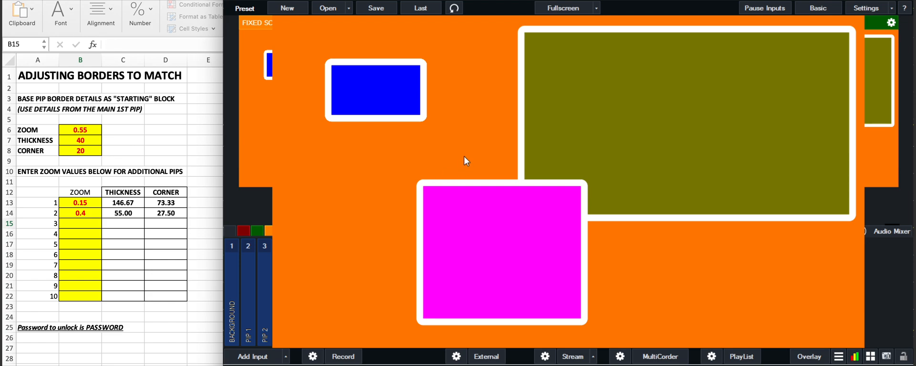
mouse_move(532, 216)
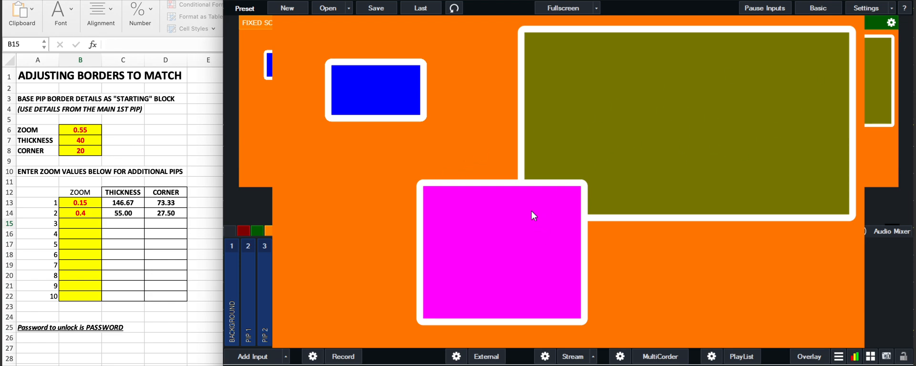
mouse_move(496, 90)
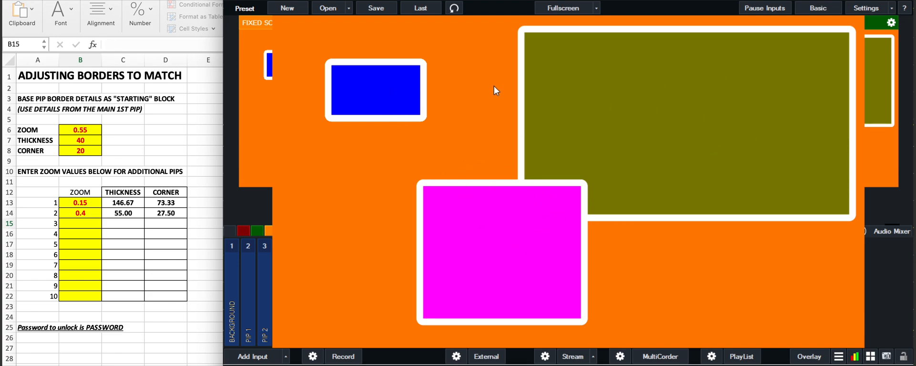
mouse_move(523, 156)
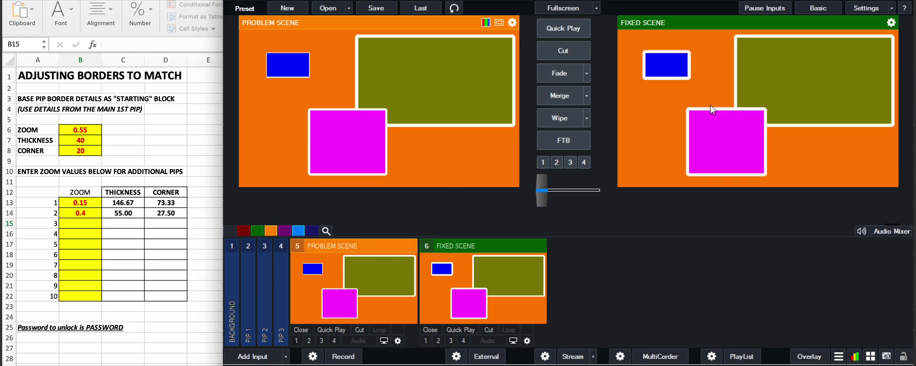
mouse_move(342, 122)
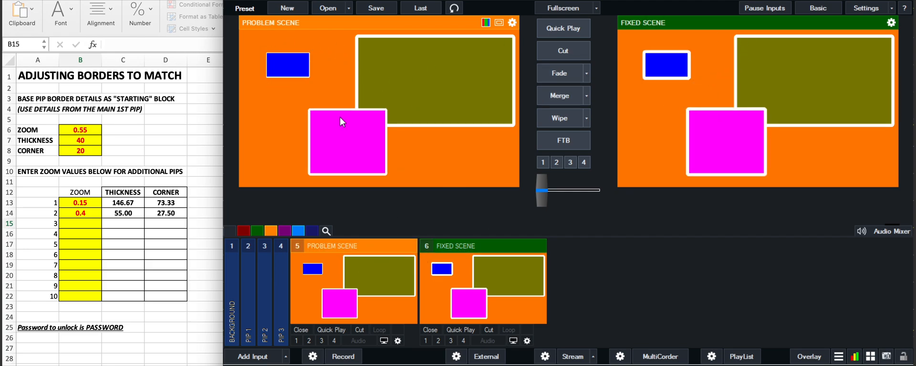
mouse_move(315, 57)
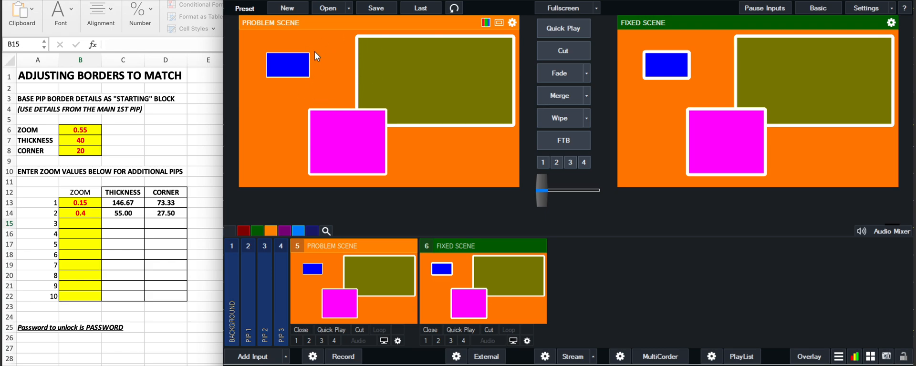
mouse_move(433, 159)
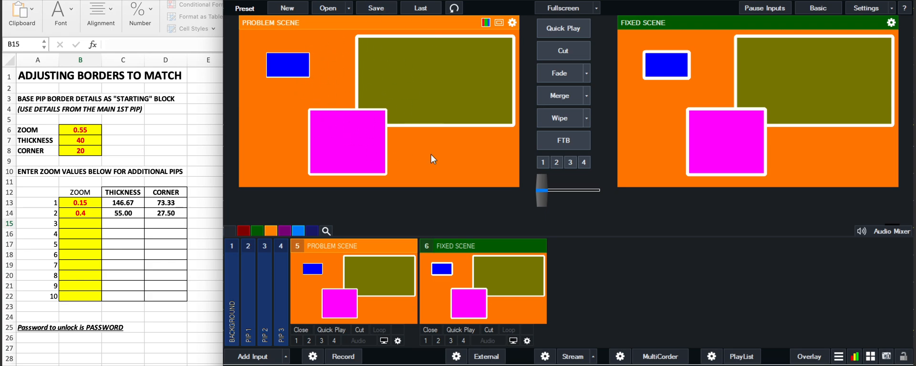
mouse_move(742, 111)
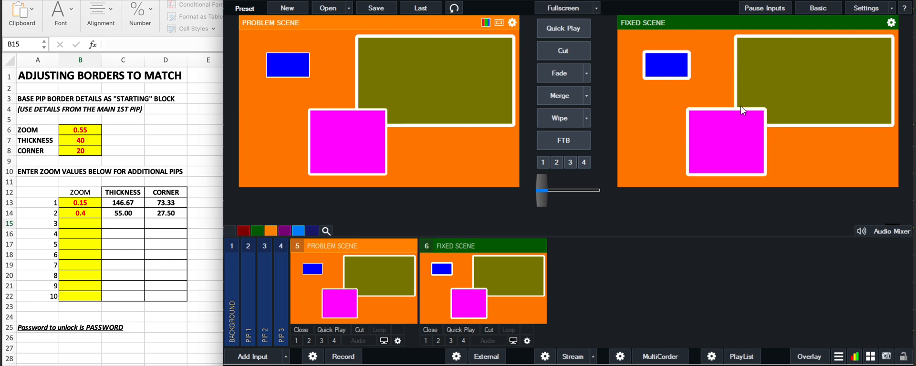
mouse_move(171, 285)
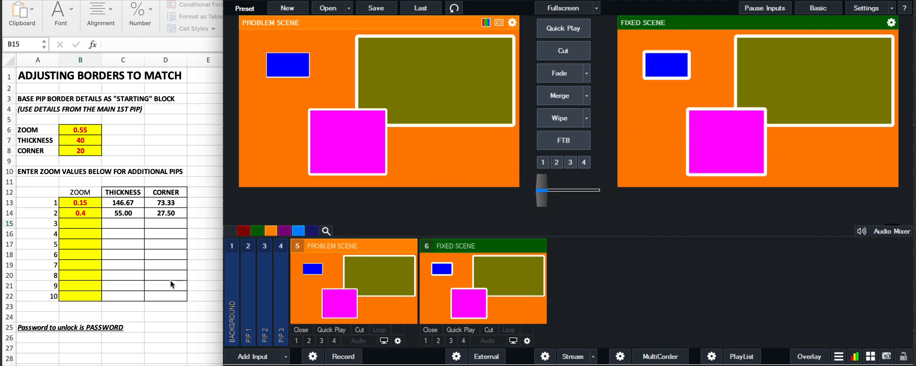
mouse_move(160, 284)
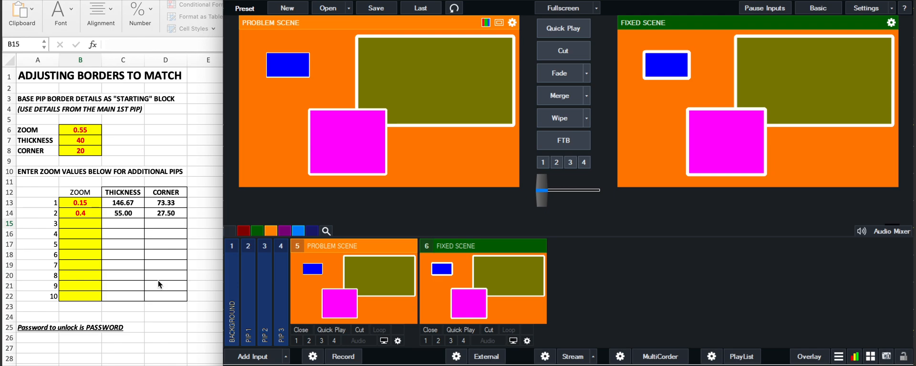
mouse_move(152, 256)
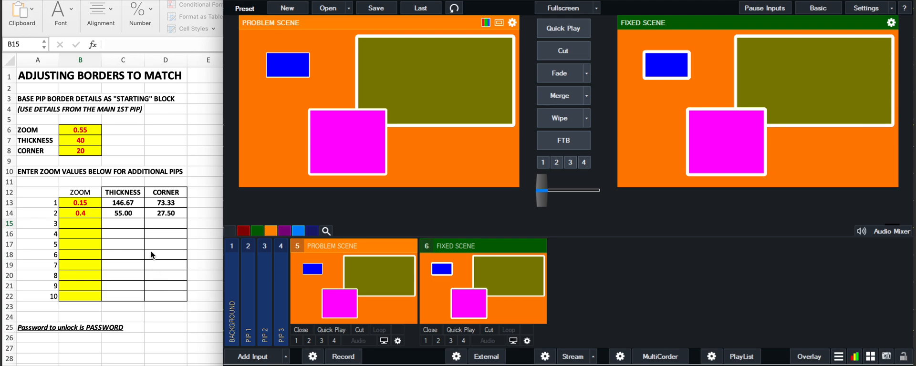